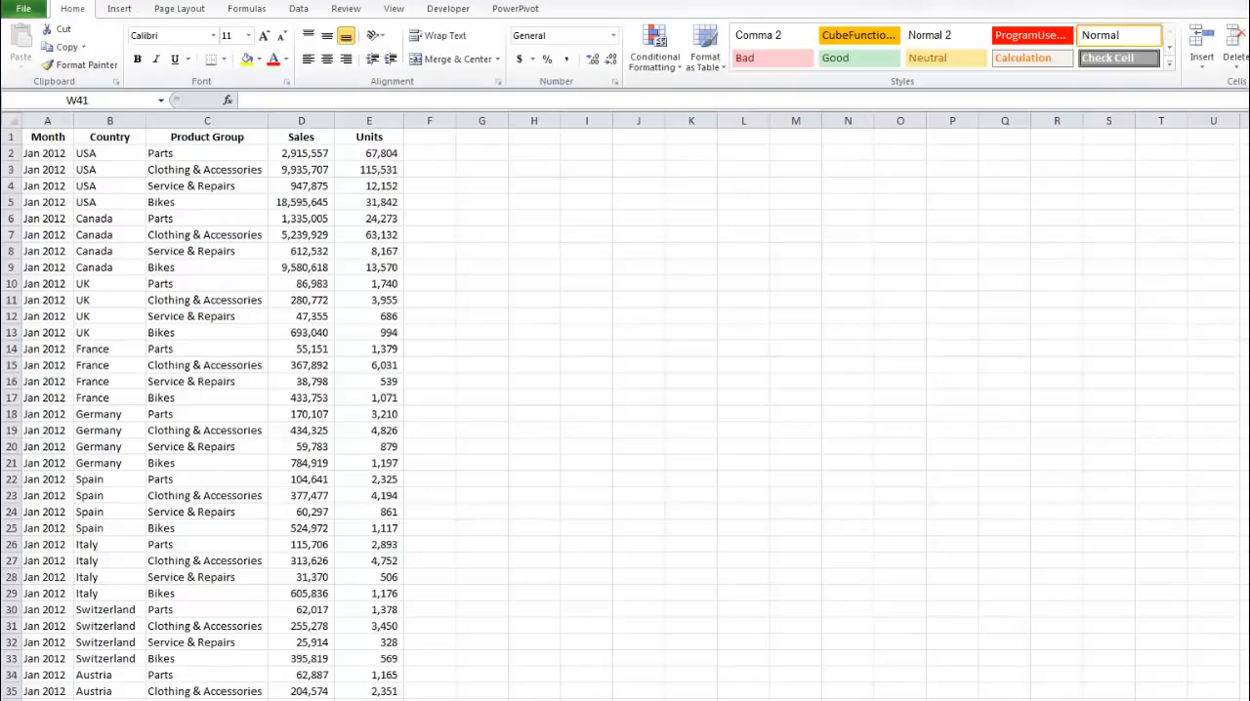
# Insert a PivotTable from the sales data at cell H1 on the existing worksheet
pyautogui.click(109, 218)
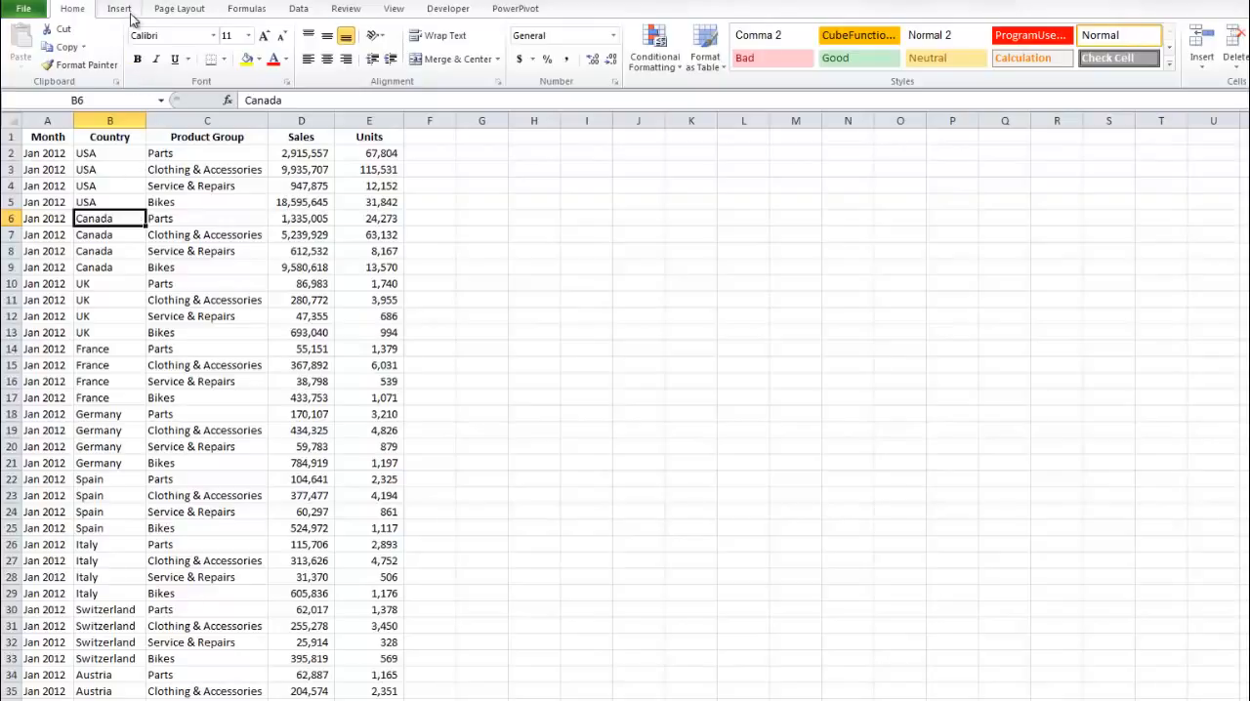
pyautogui.click(25, 46)
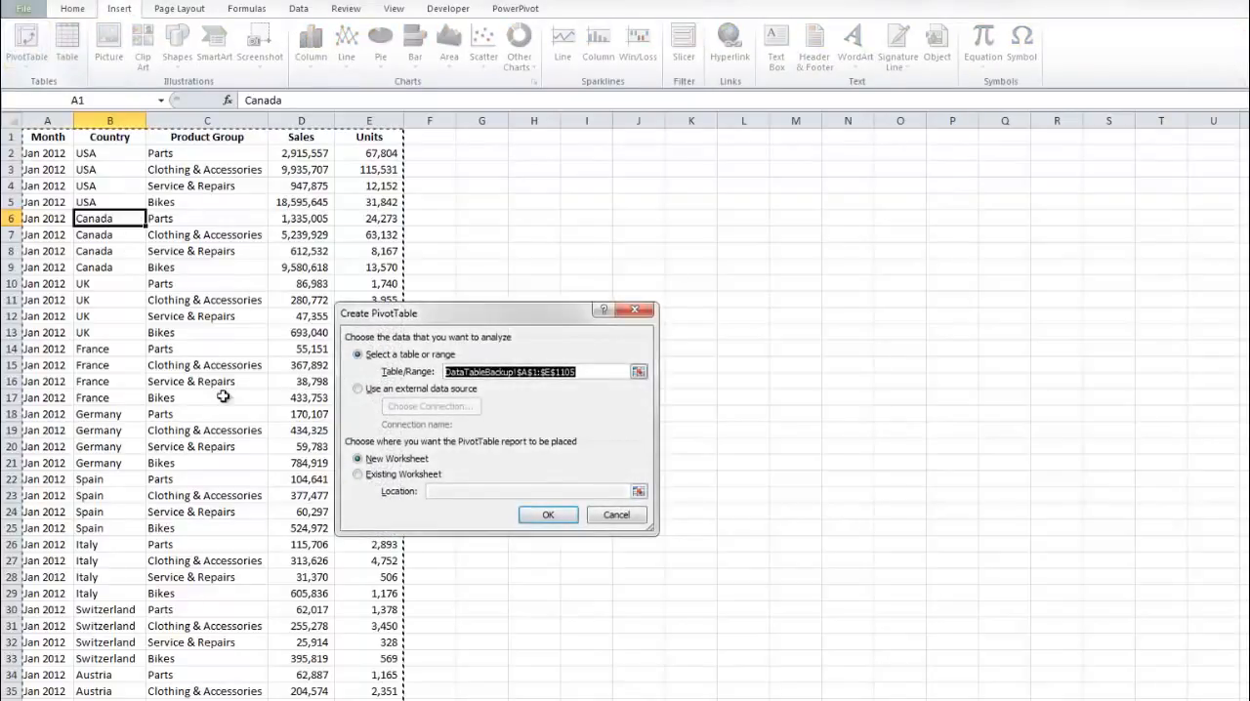
pyautogui.click(358, 474)
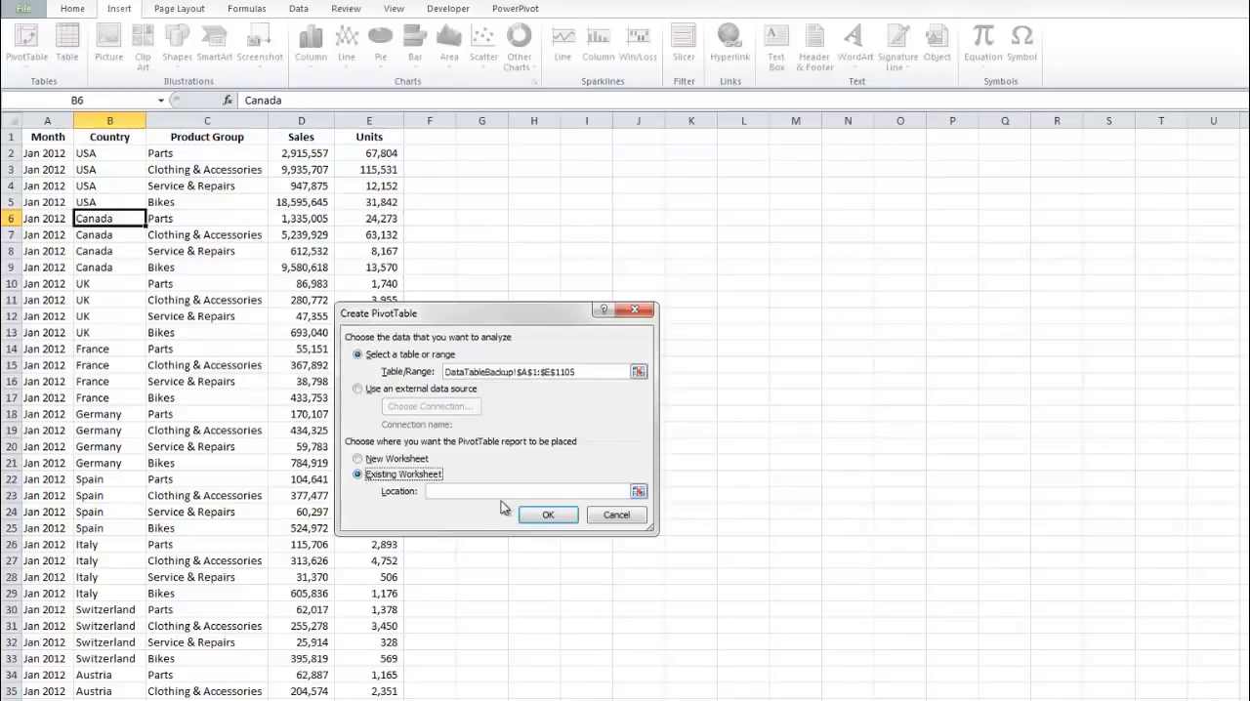
pyautogui.click(534, 121)
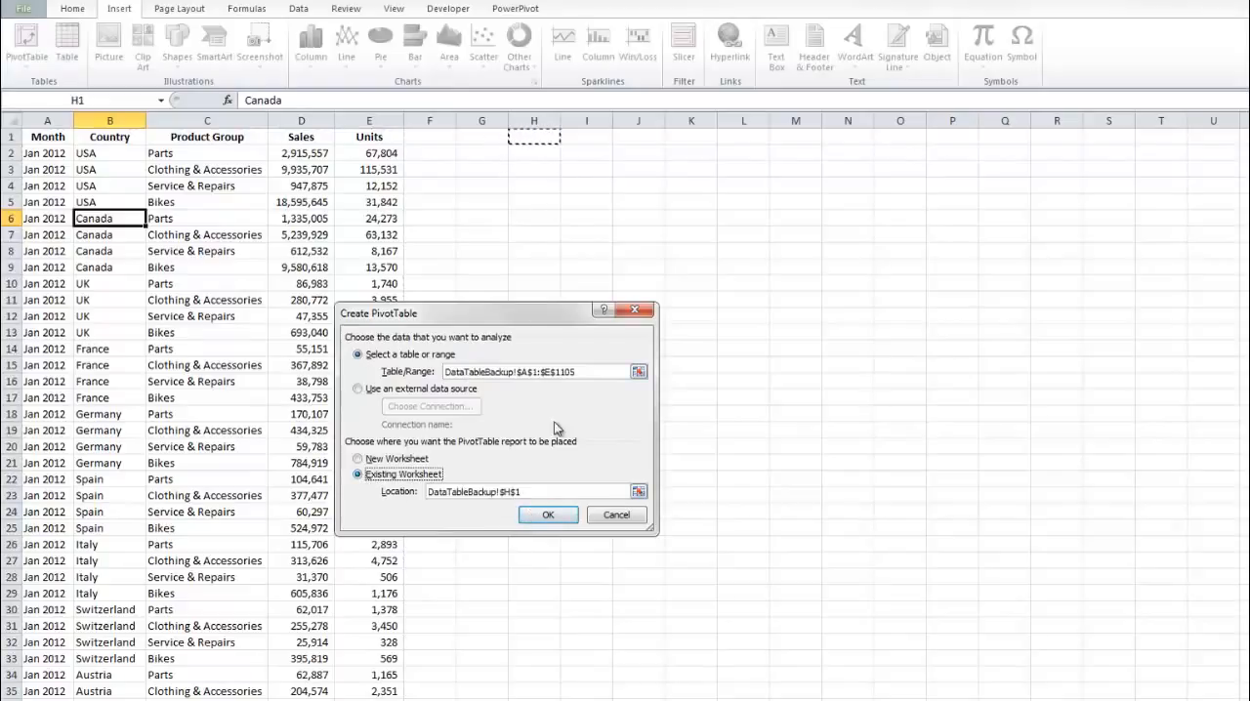
pyautogui.click(547, 514)
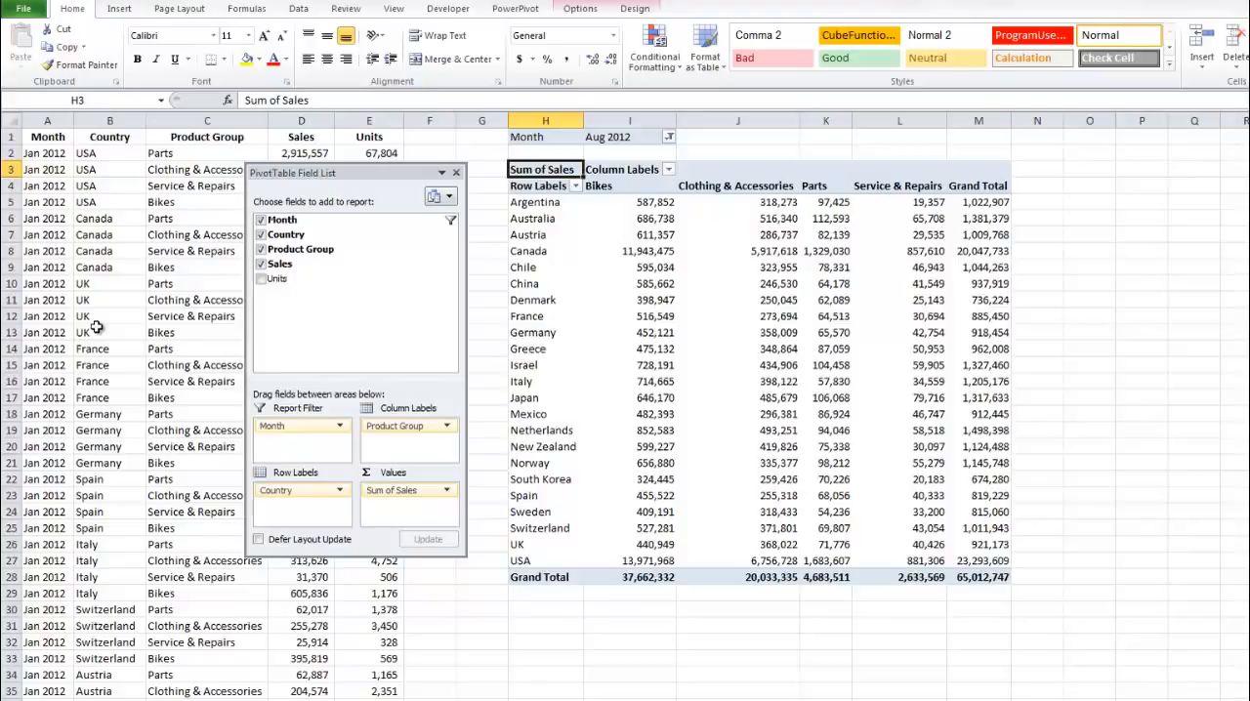
pyautogui.moveTo(537, 332)
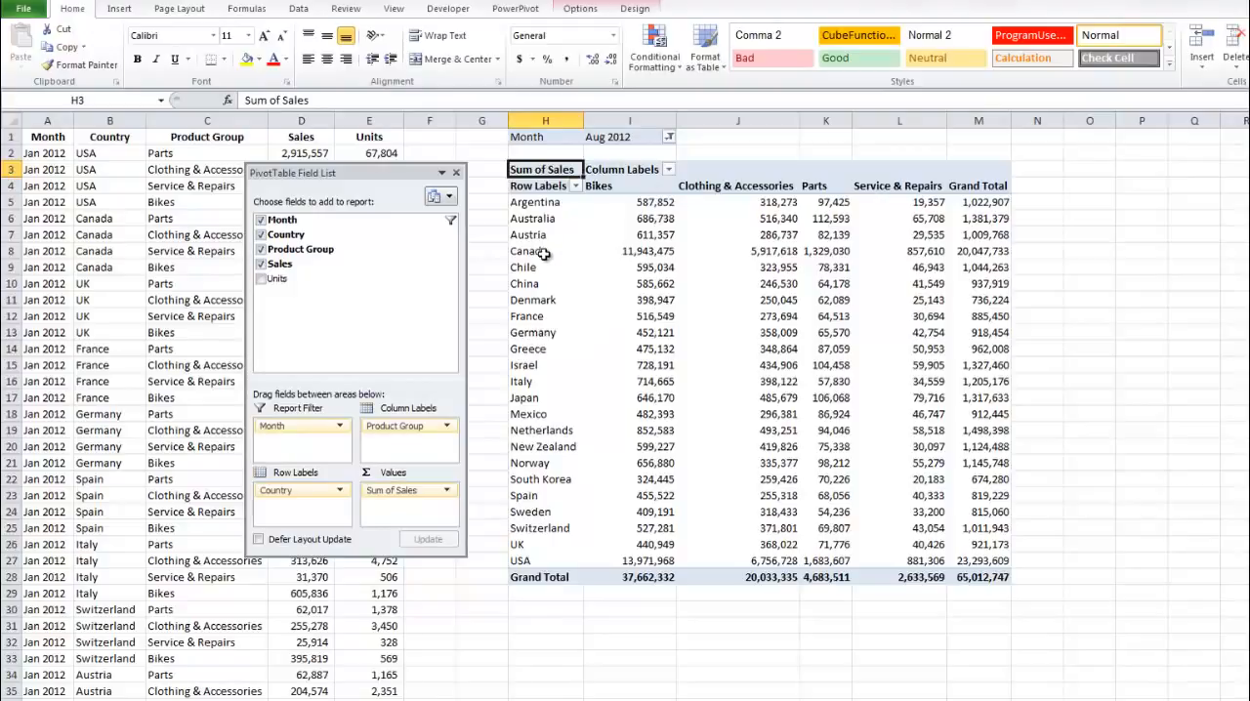
pyautogui.moveTo(558, 234)
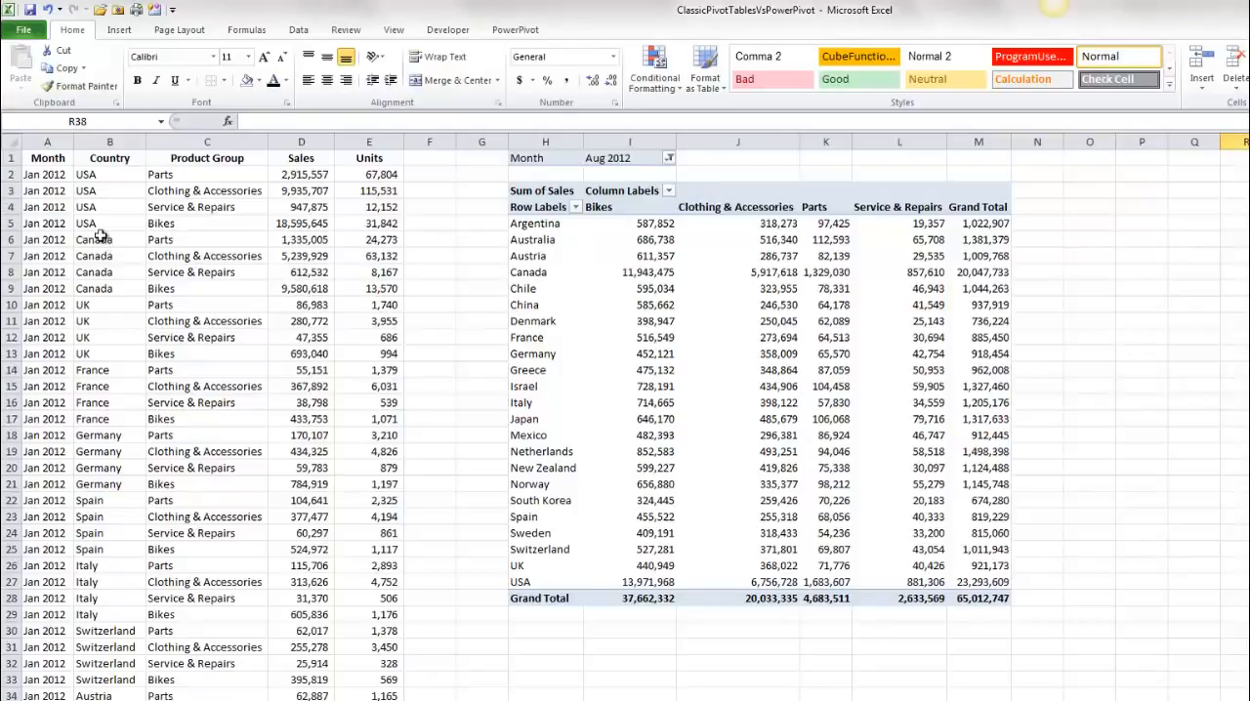
# Create a PowerPivot linked table from the sales range, keeping headers enabled
pyautogui.click(110, 239)
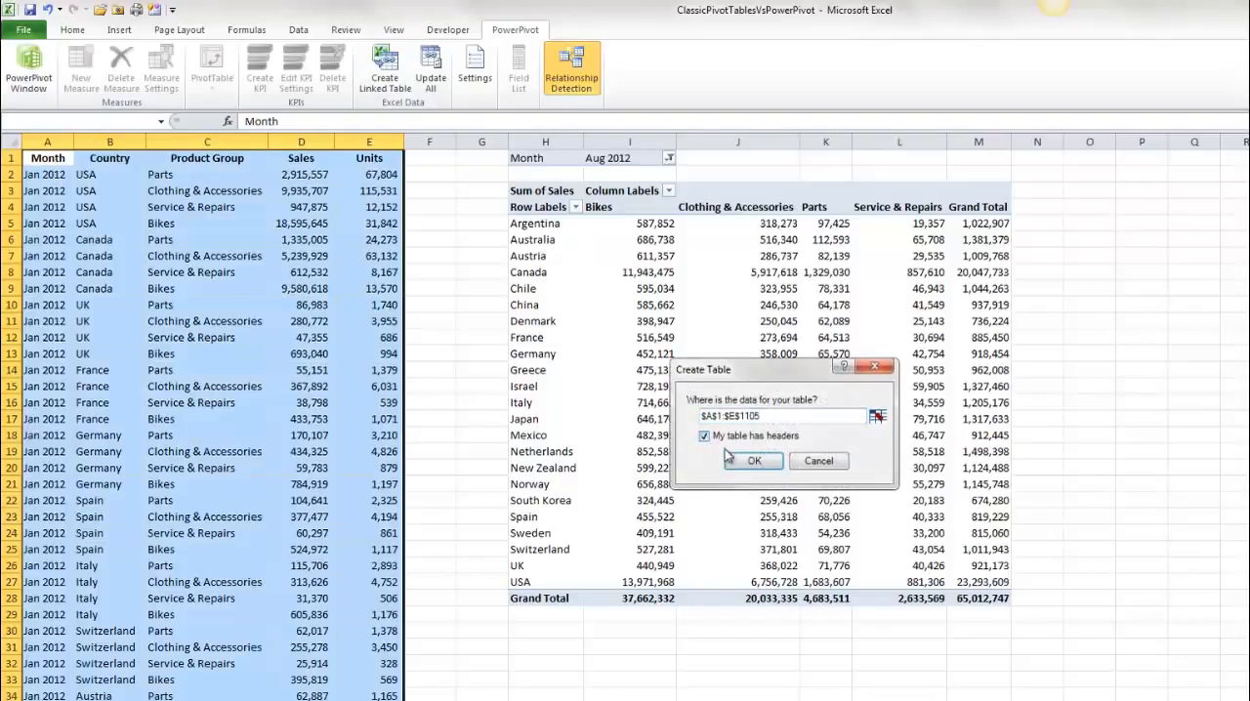
pyautogui.click(751, 460)
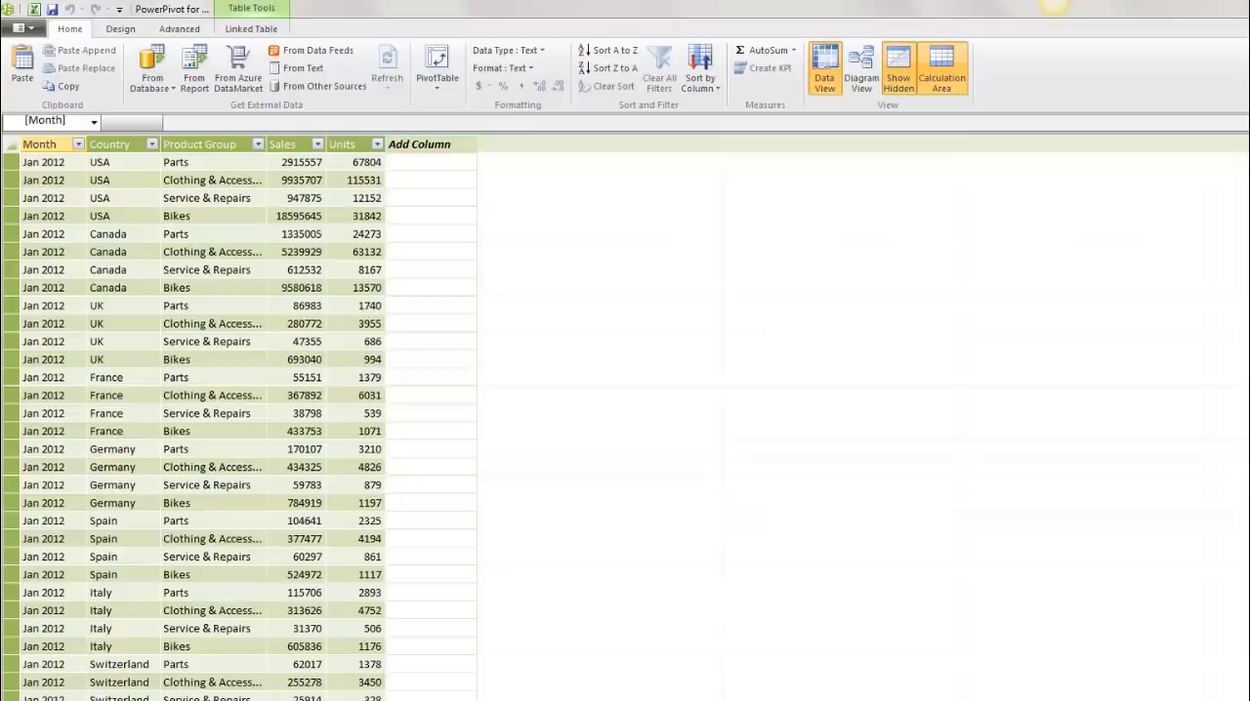
# Change the first Units value in the workbook's linked table to 68000
pyautogui.click(44, 179)
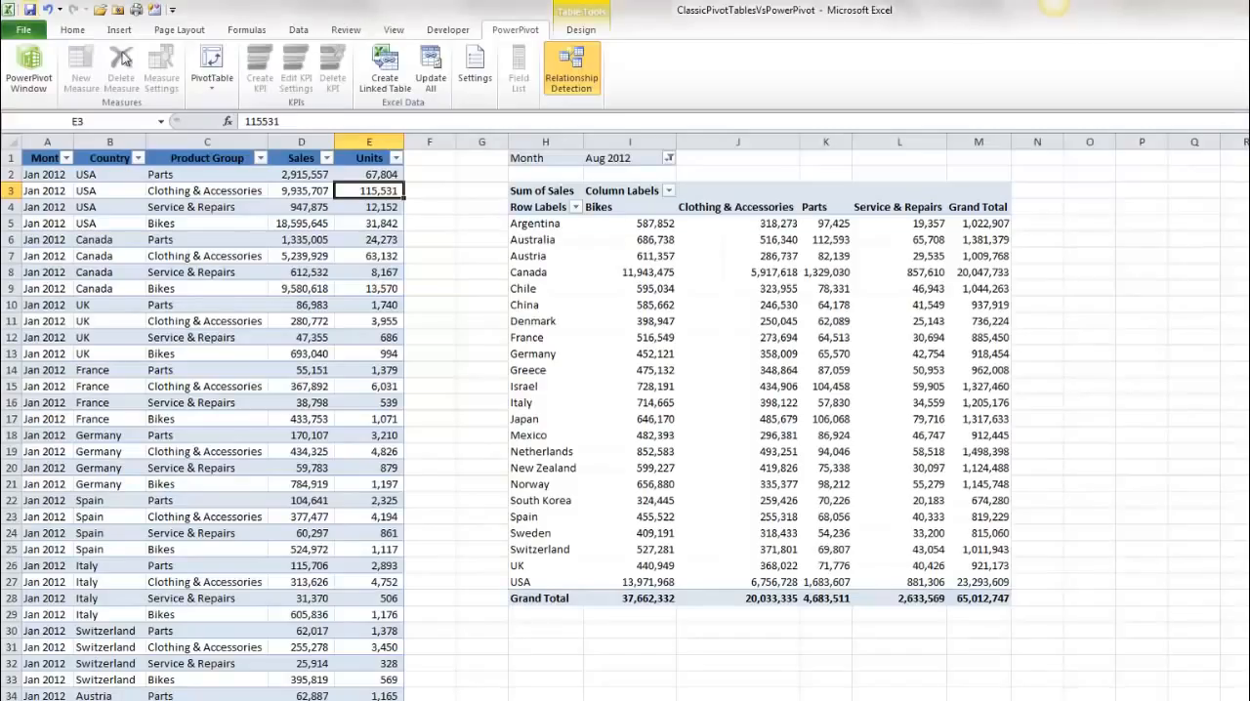
pyautogui.click(368, 174)
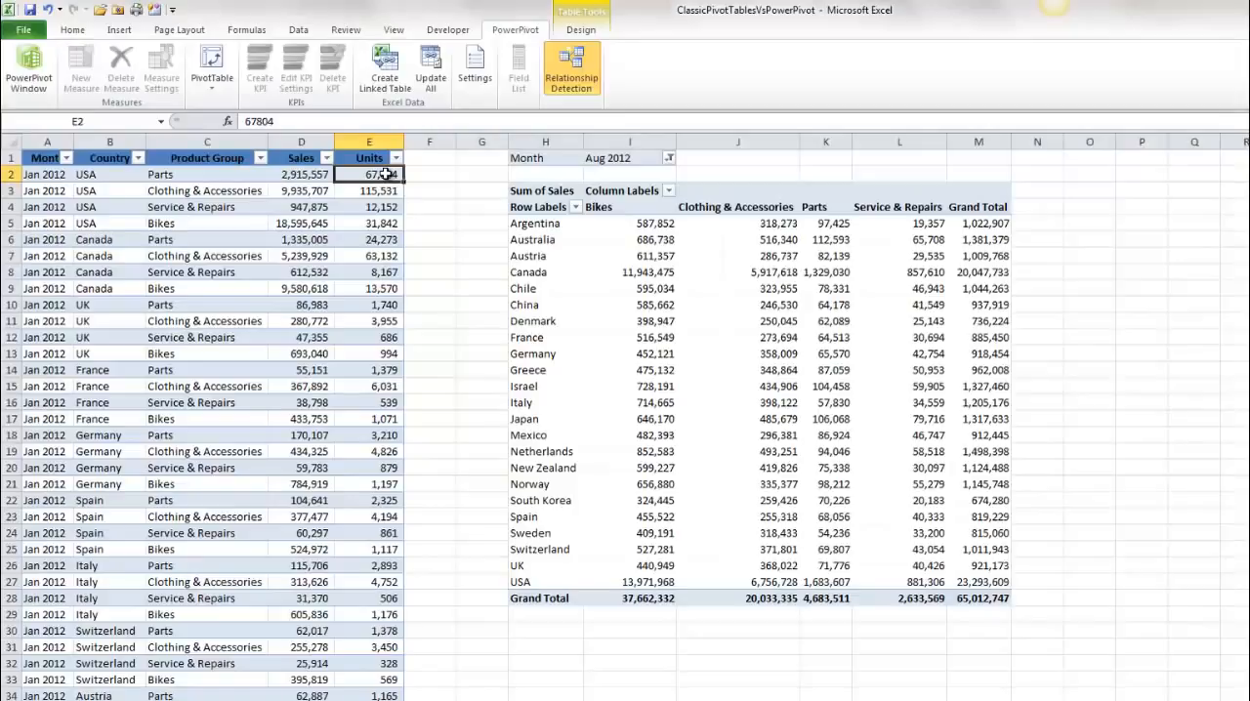
pyautogui.write('680')
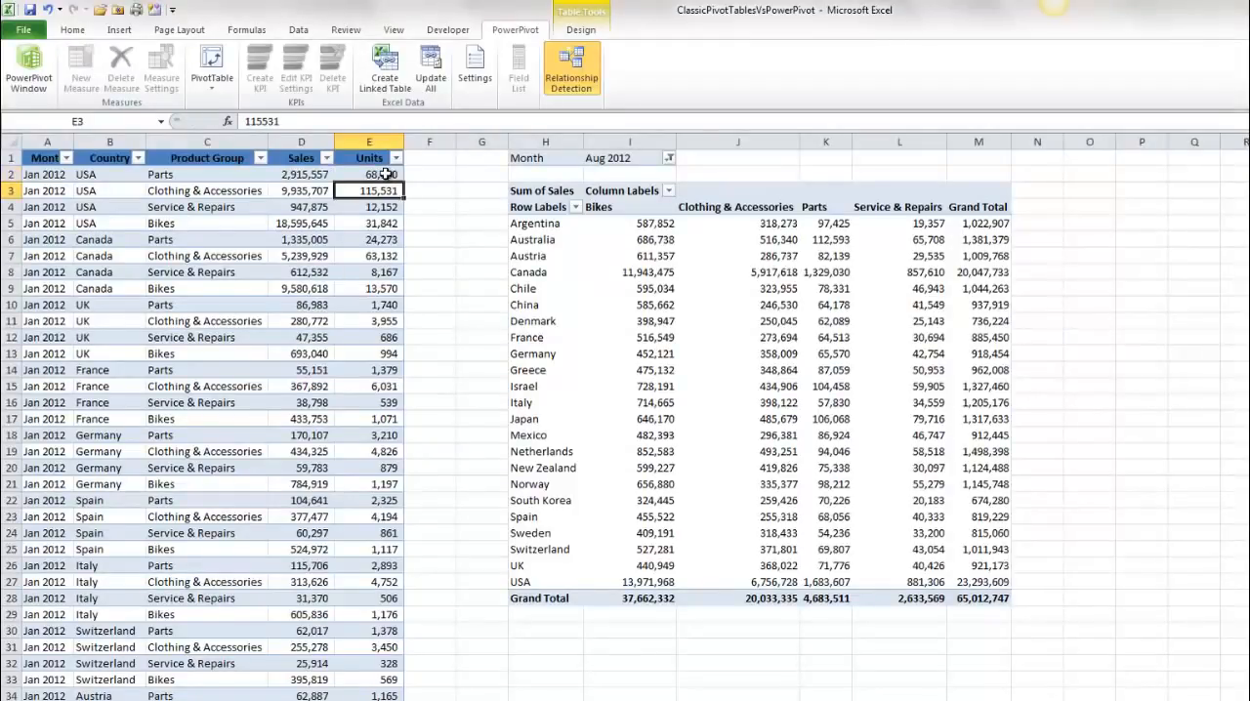
# Verify the updated Units value in PowerPivot and start a new PivotTable
pyautogui.click(29, 68)
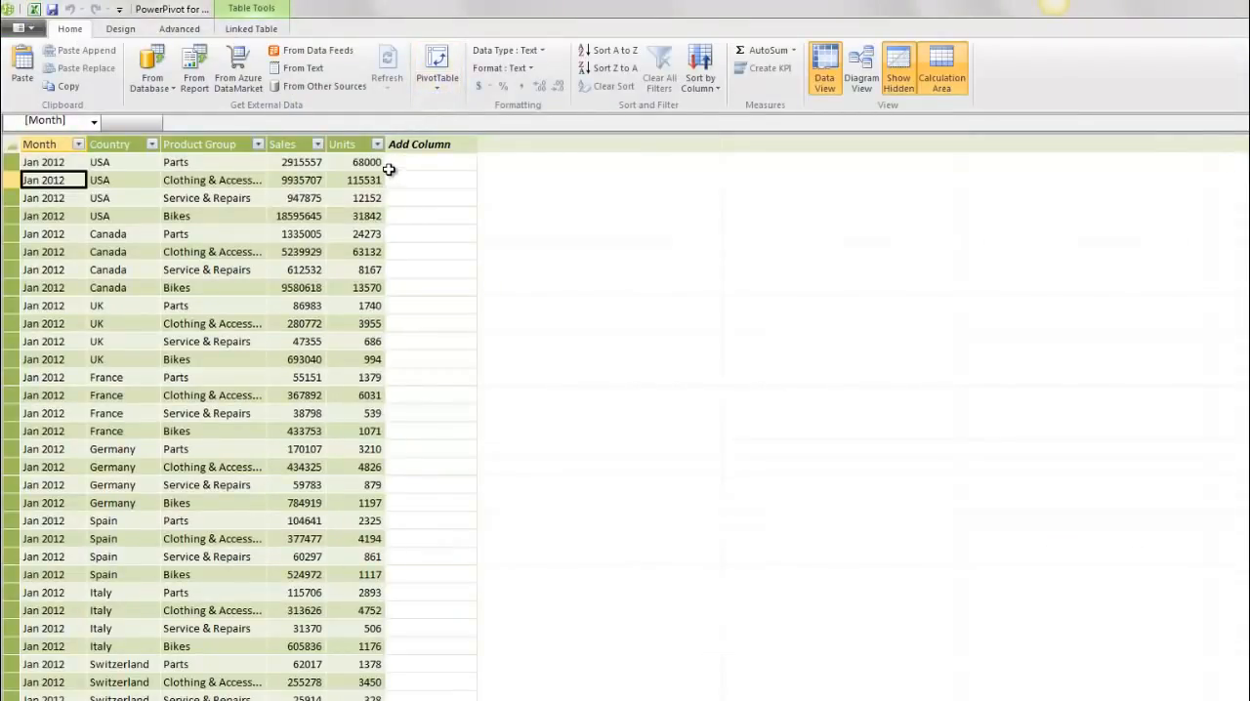
pyautogui.click(367, 161)
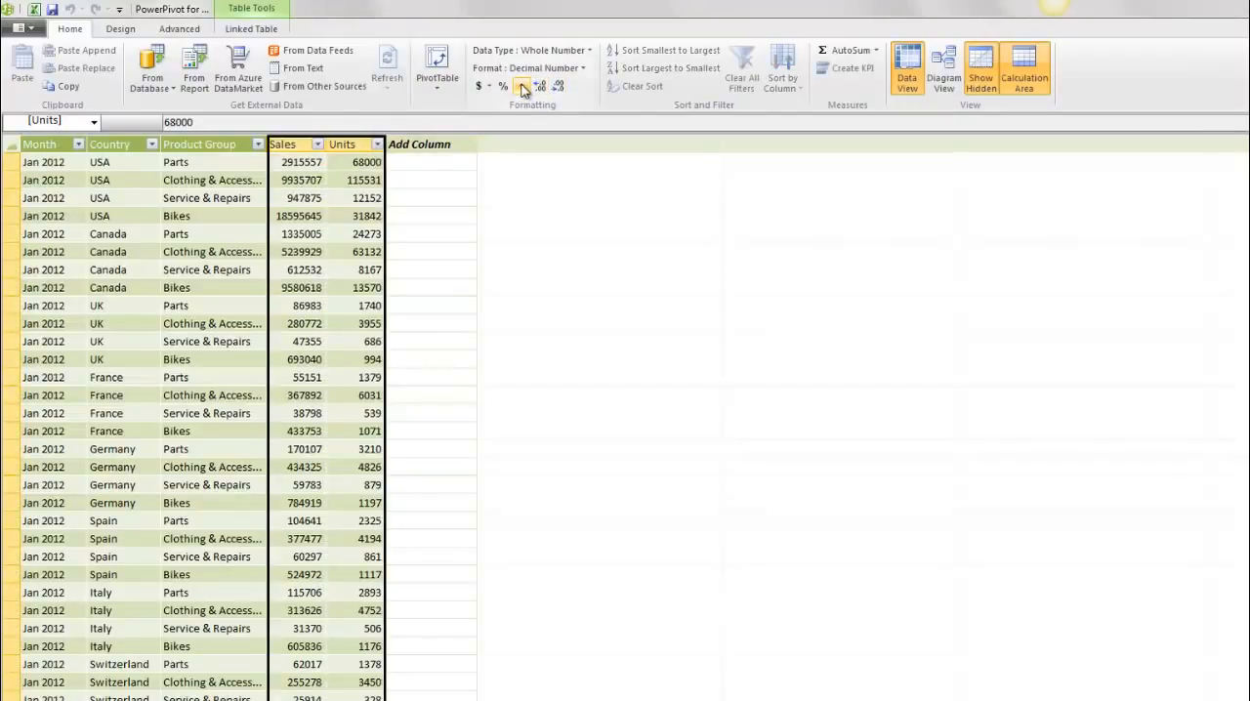
pyautogui.click(559, 86)
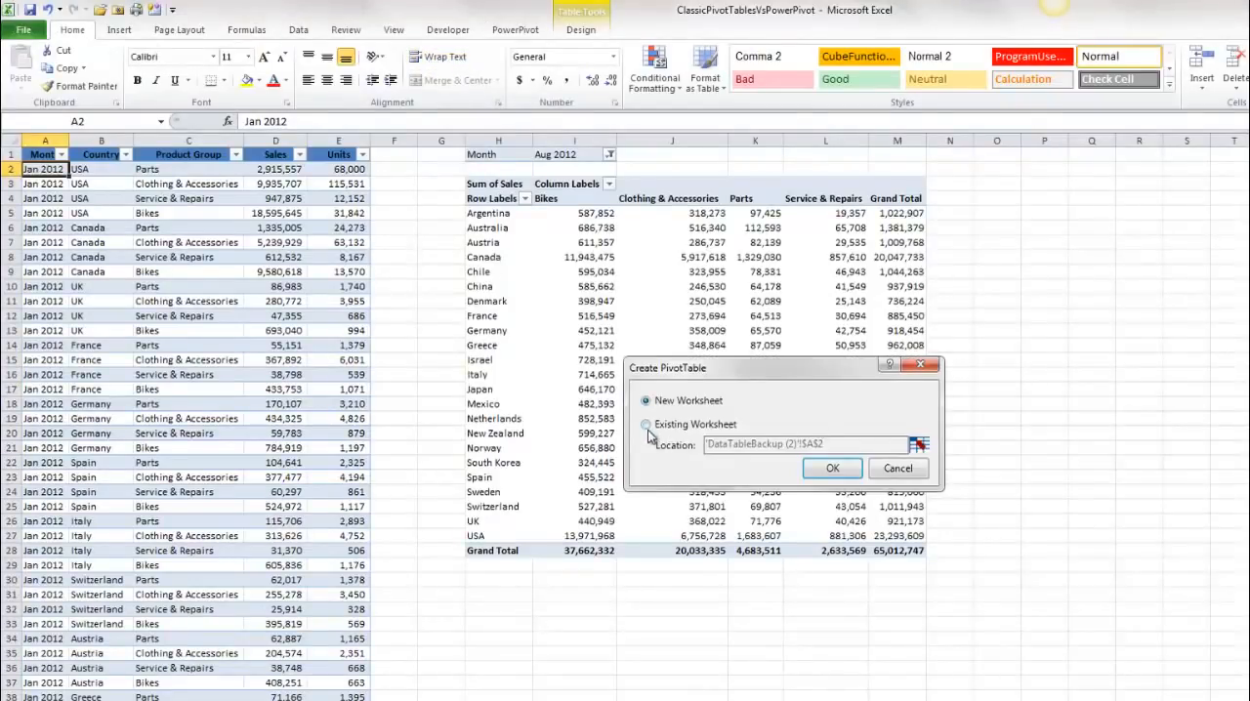
# Place the new PowerPivot-based pivot table at cell O1 on the existing sheet
pyautogui.click(915, 444)
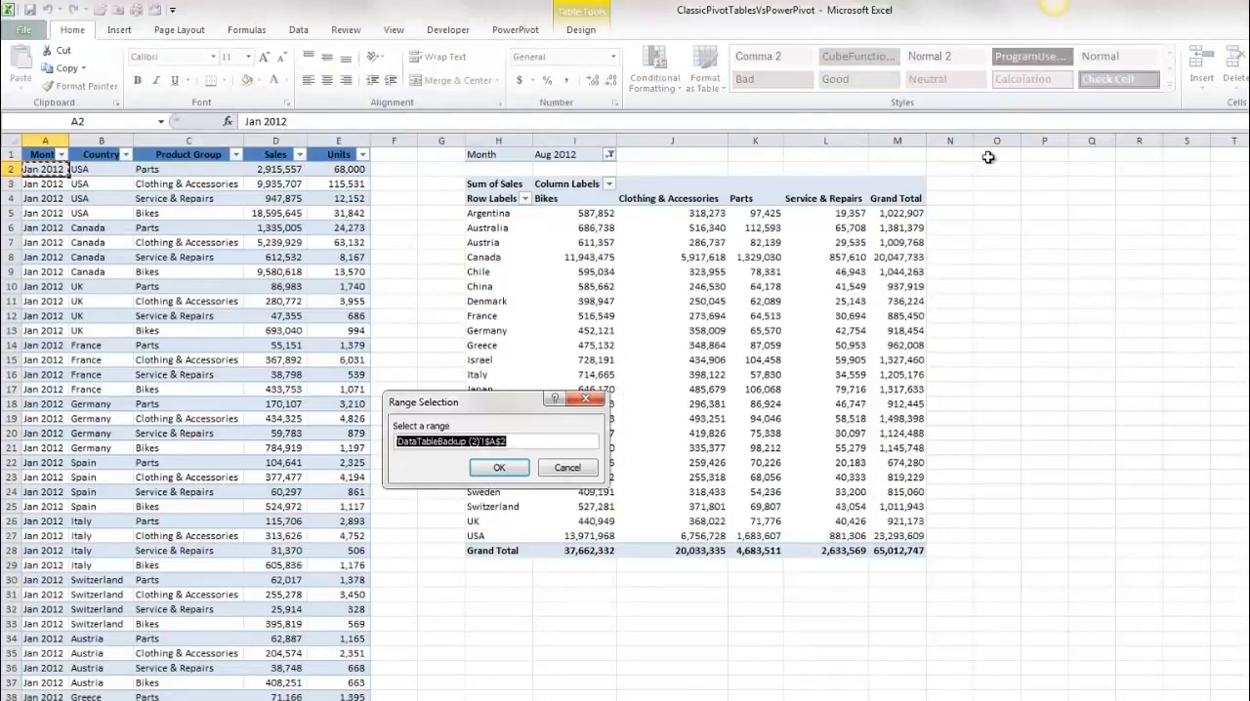
pyautogui.click(498, 466)
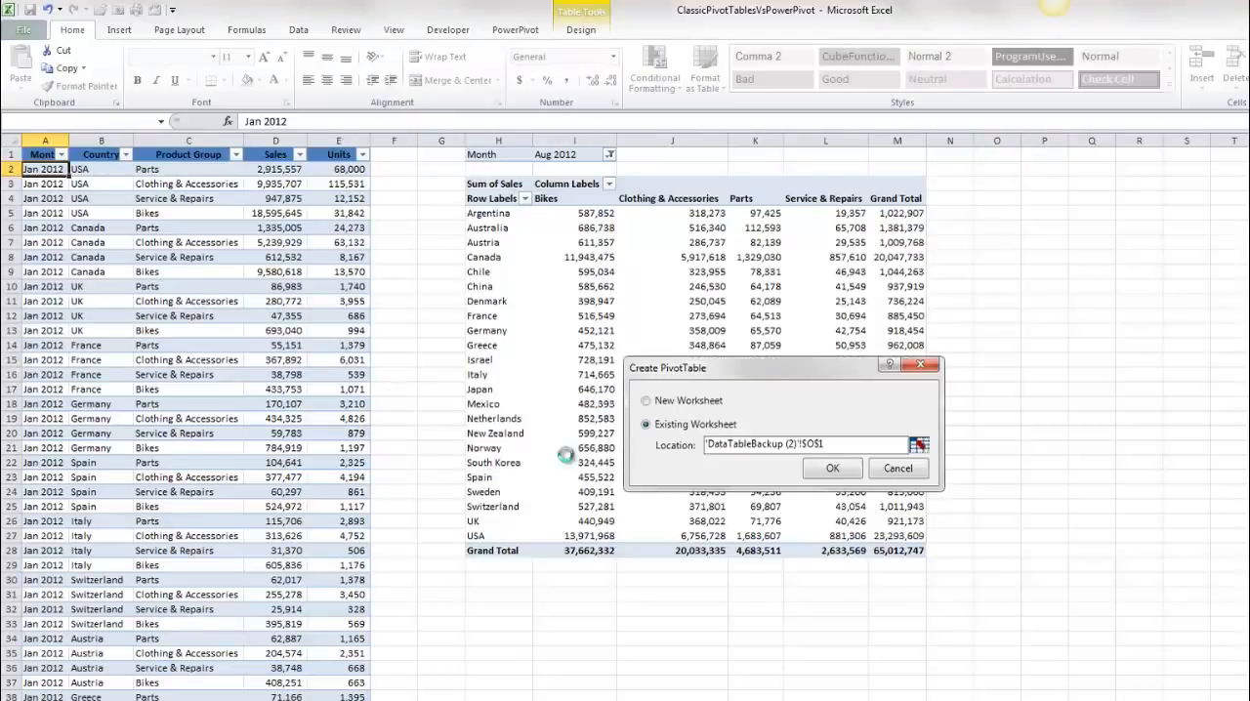
pyautogui.click(831, 469)
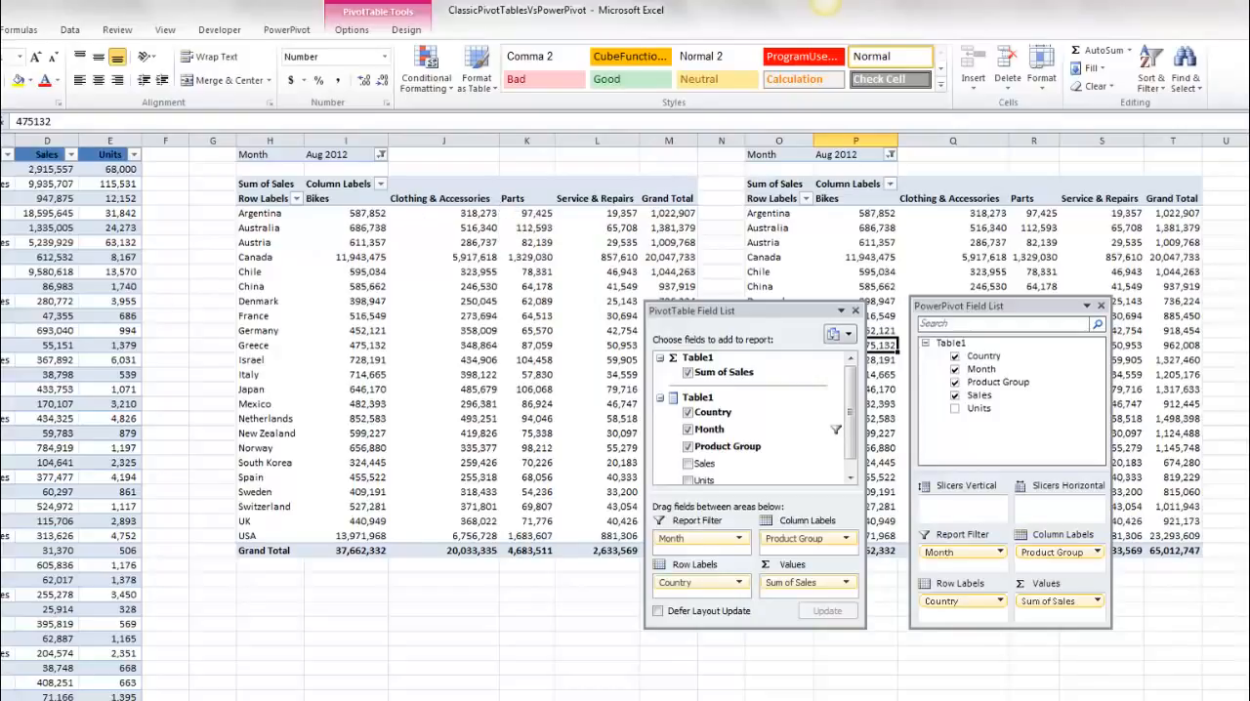
pyautogui.moveTo(1174, 493)
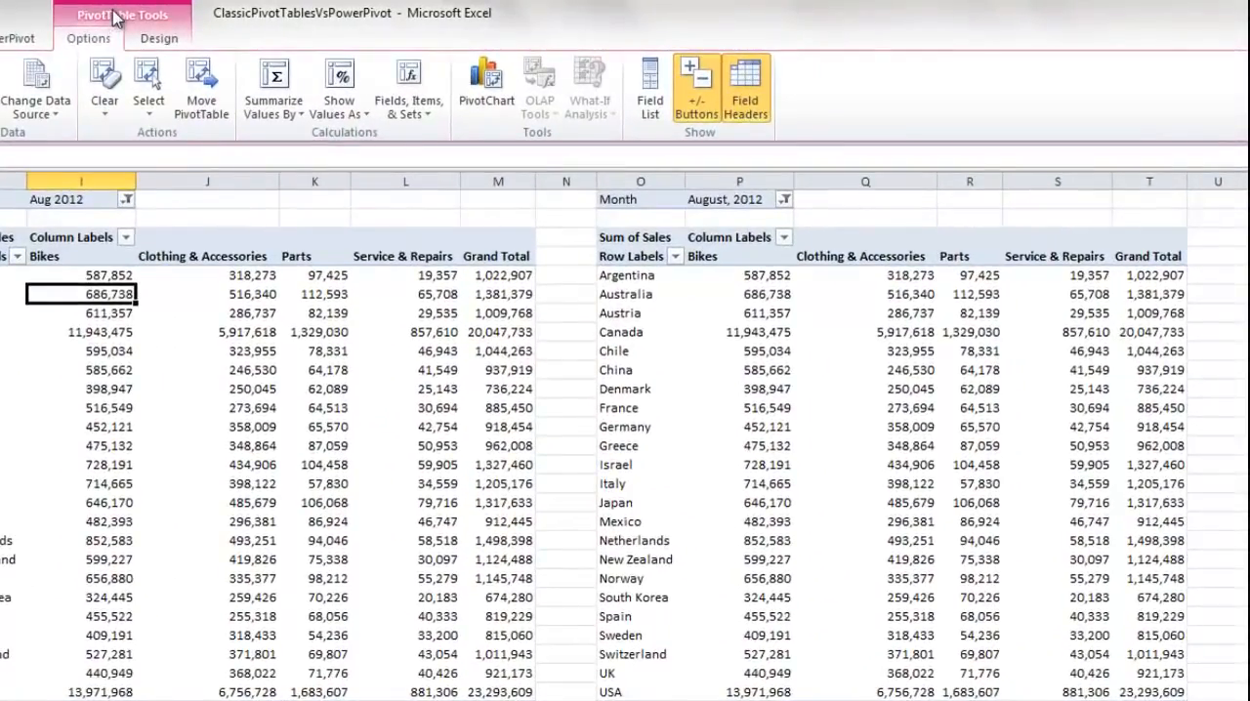
pyautogui.moveTo(537, 88)
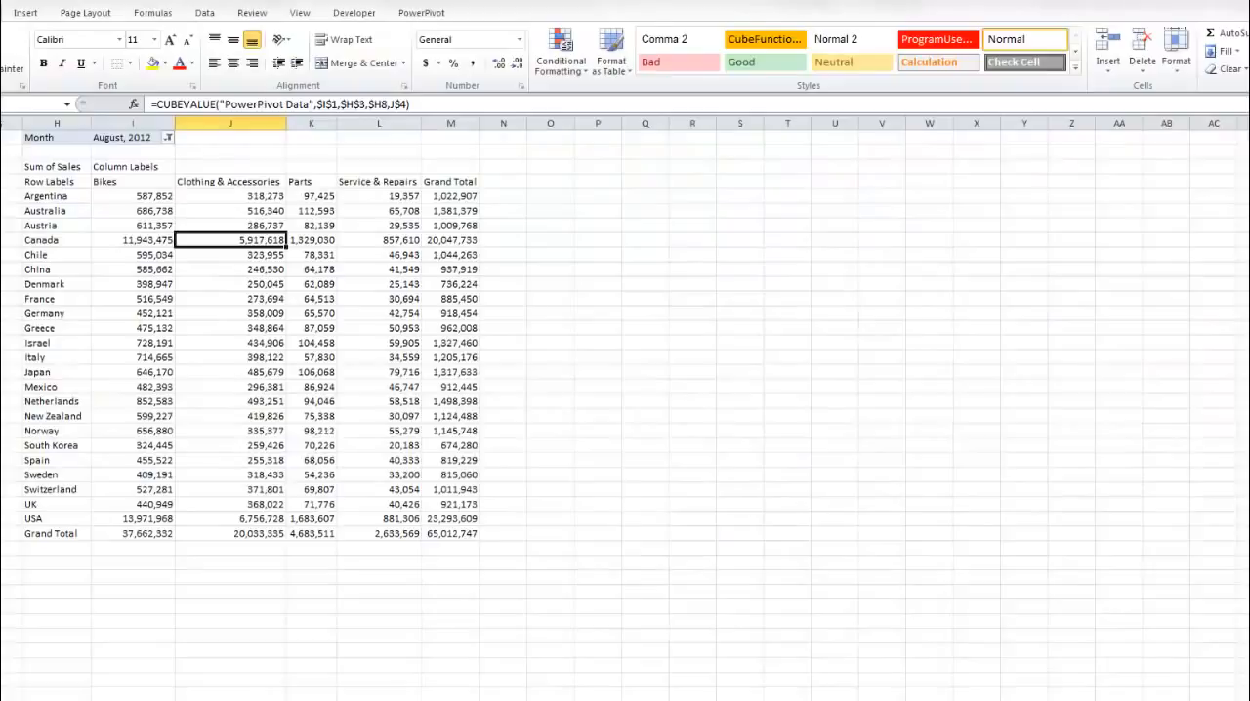
# Switch the report to October 2012 and trace precedents of the Canada Clothing value
pyautogui.click(167, 137)
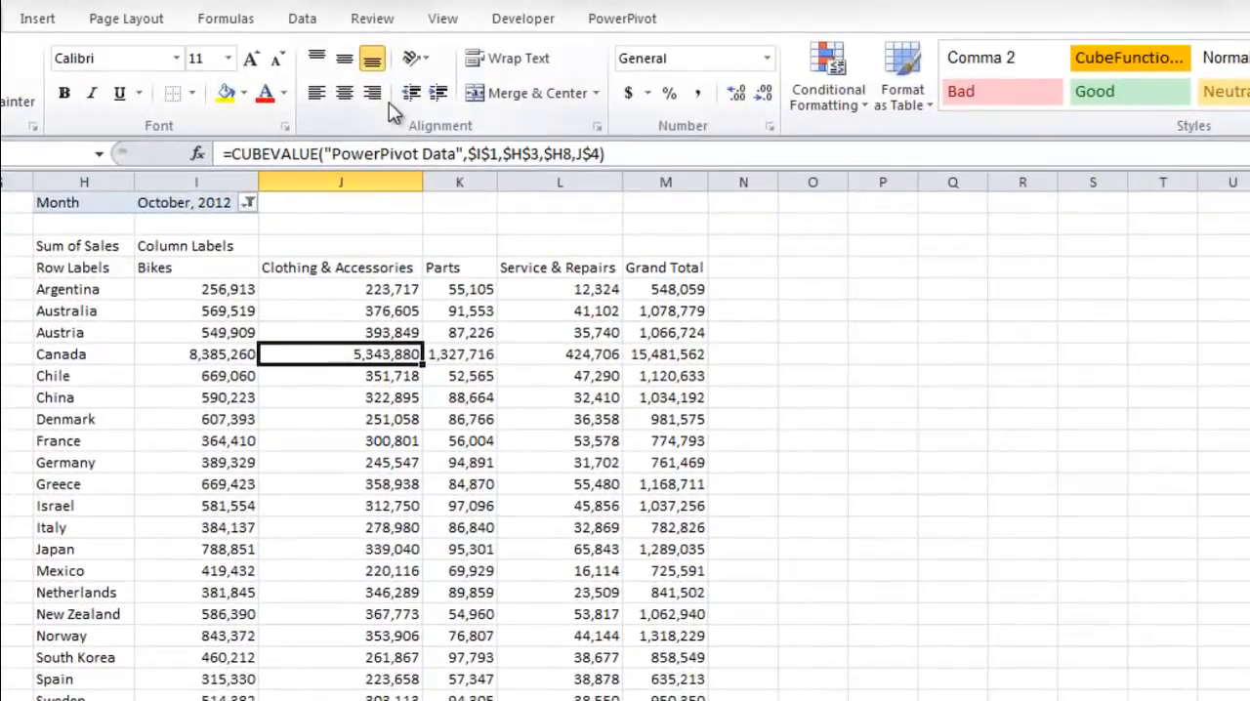
pyautogui.click(225, 18)
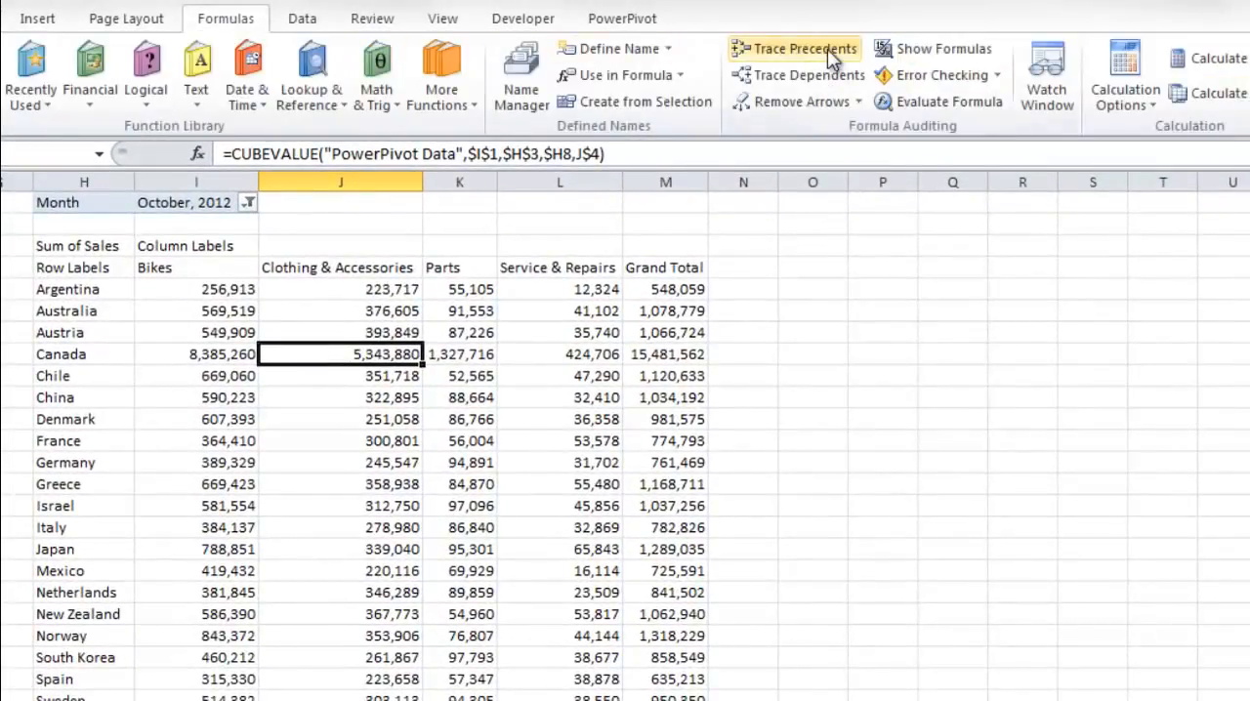
pyautogui.click(803, 48)
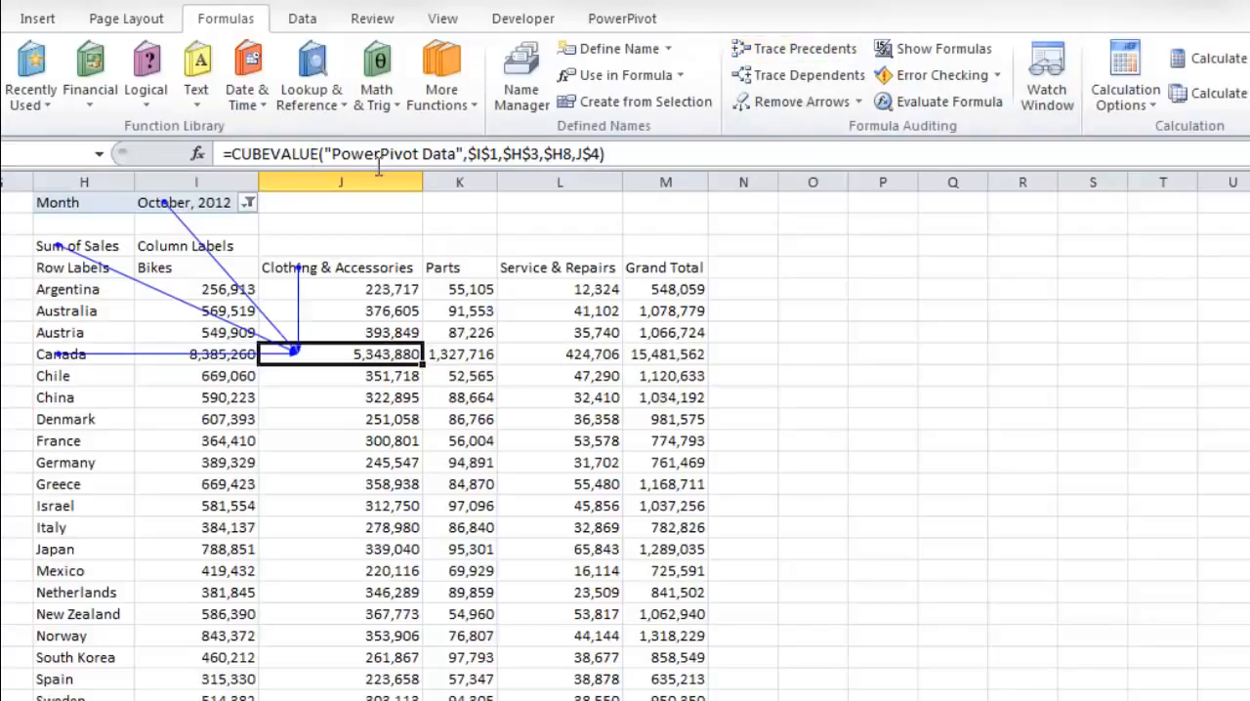
pyautogui.moveTo(378, 166)
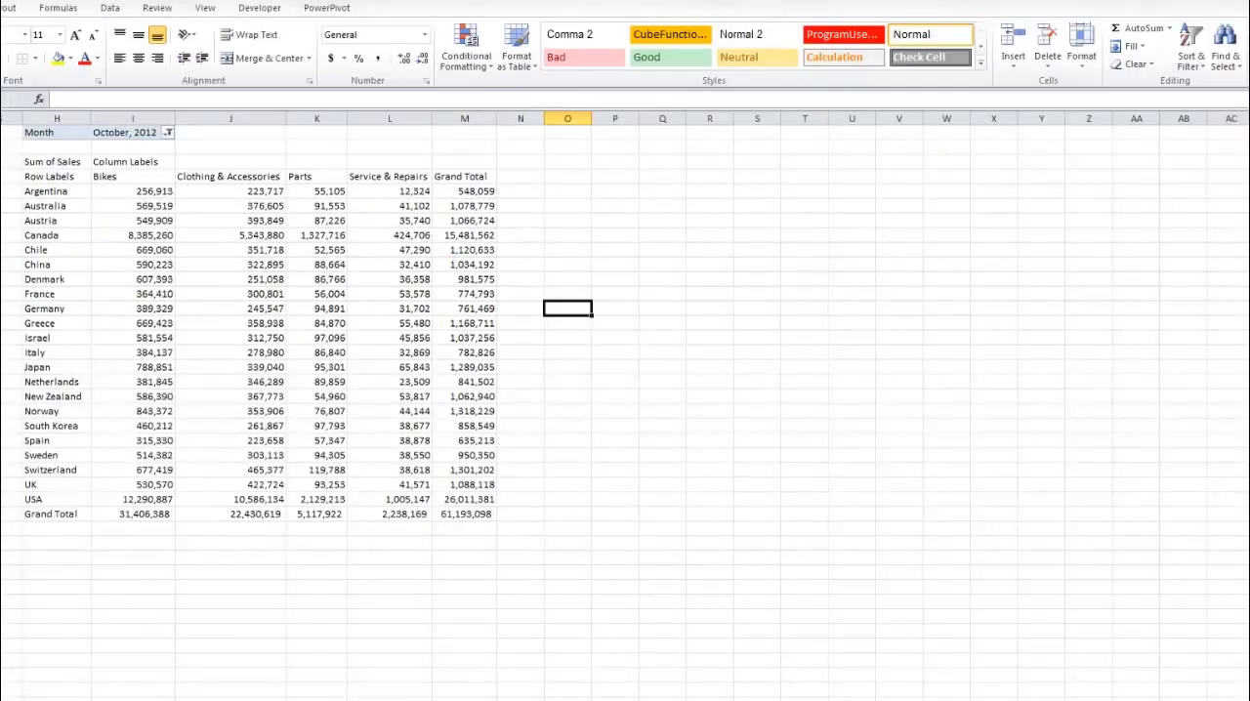
# Insert a copy of the Netherlands row and change its CUBEMEMBER to [Country].&[Mexico]
pyautogui.click(51, 382)
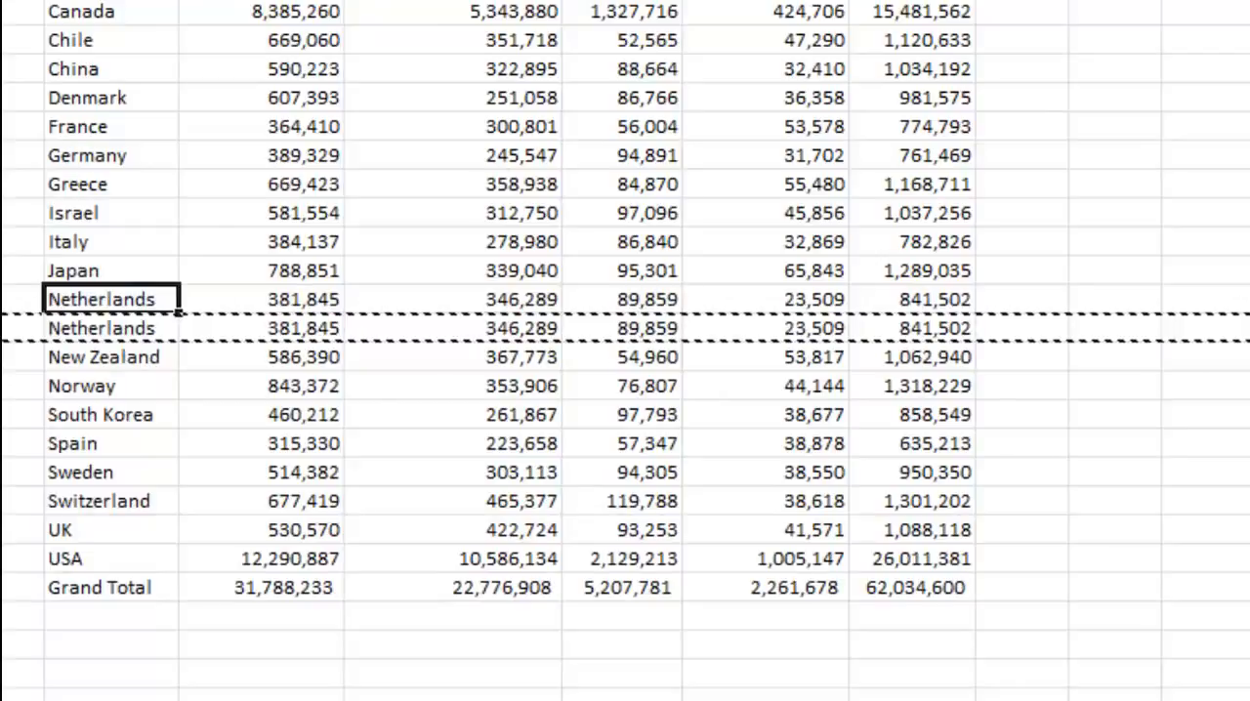
pyautogui.write('=CUBEMEMBER')
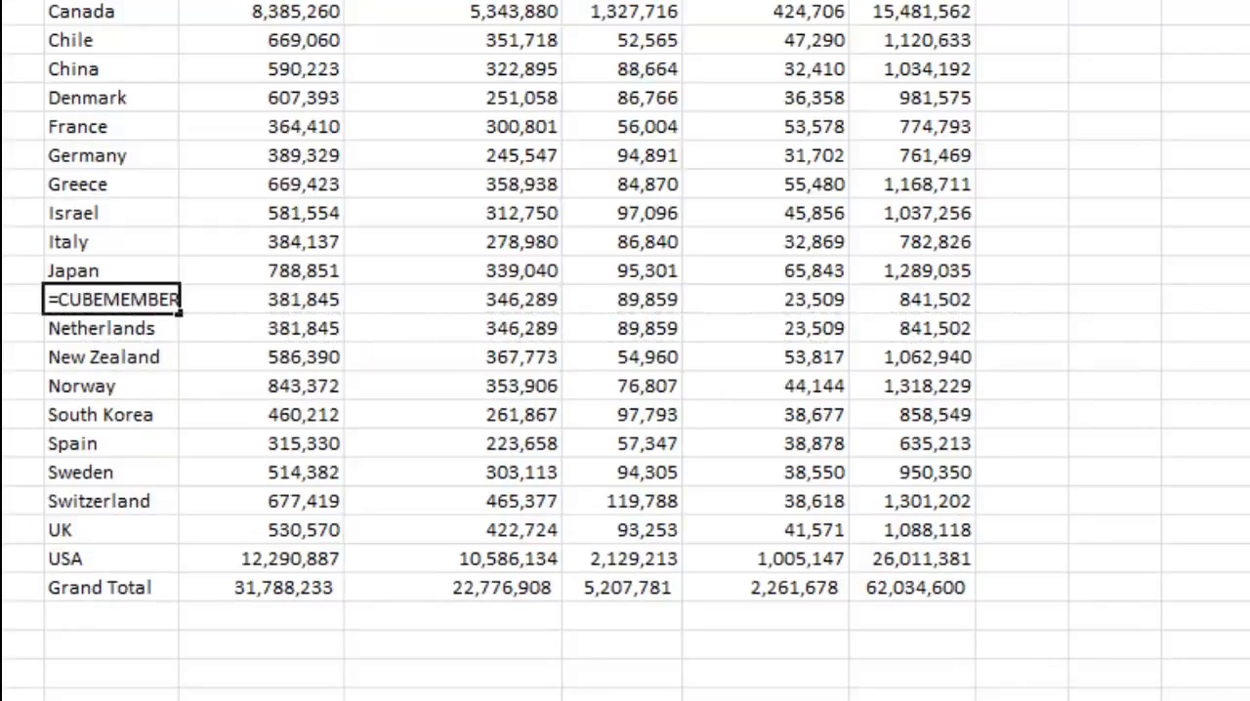
pyautogui.write('[Country].&[Me]')
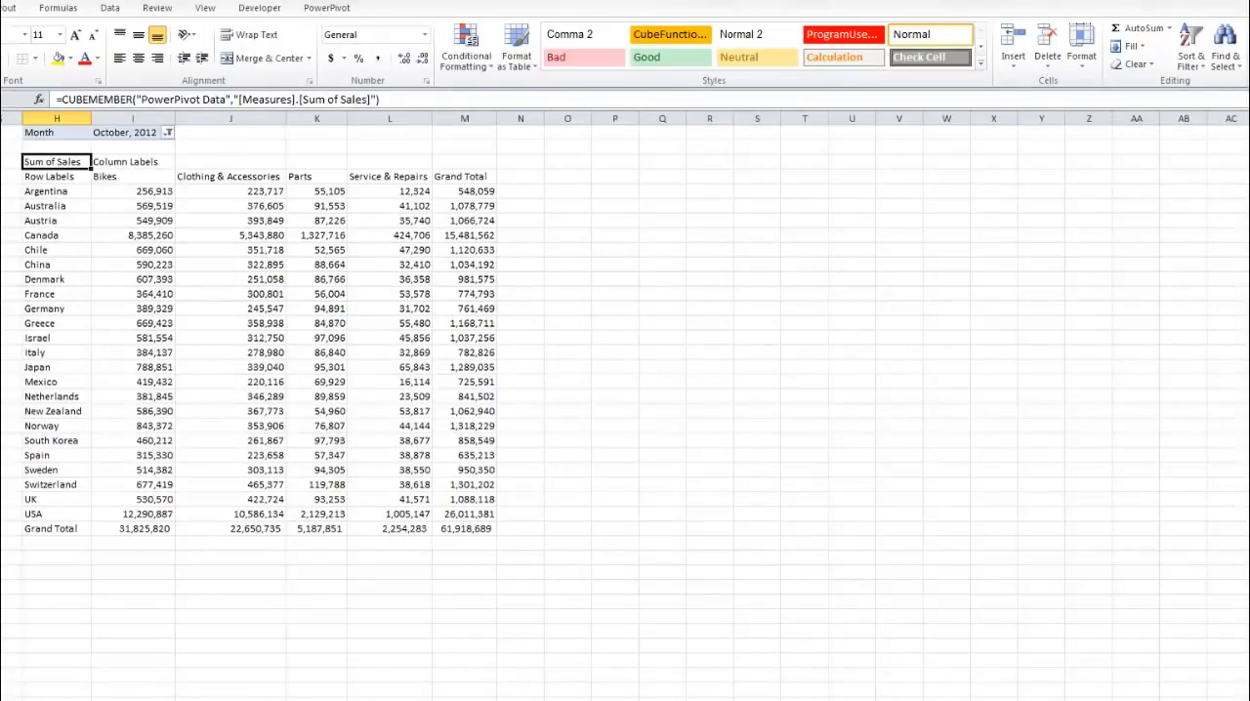
# Add a gap column before Grand Total, move the Mexico–USA rows to column P, and open the Month filter
pyautogui.click(464, 119)
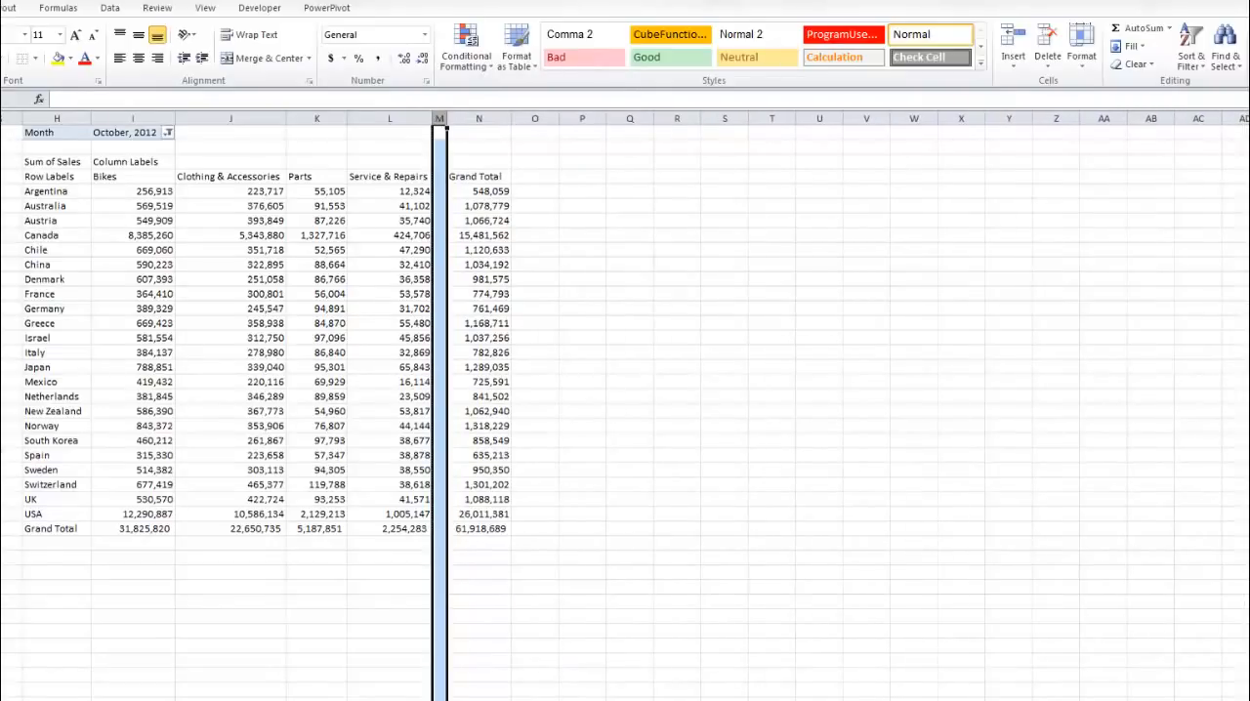
pyautogui.moveTo(41, 381); pyautogui.dragTo(332, 499)
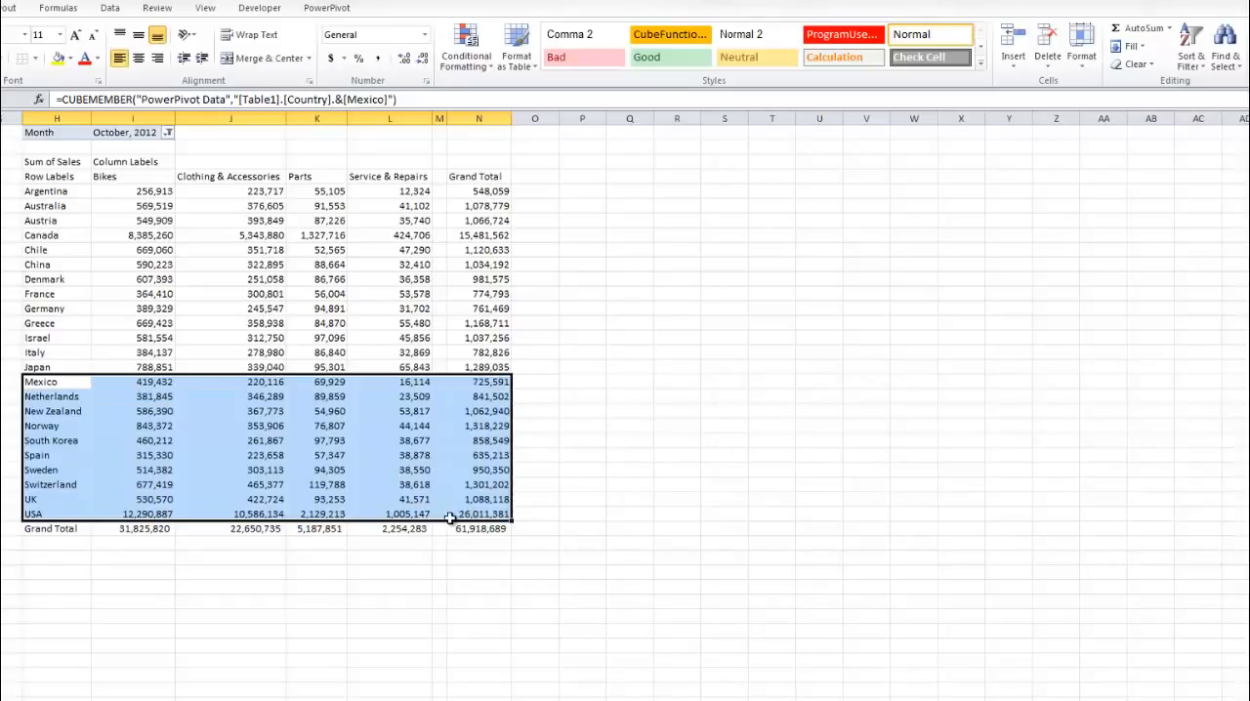
pyautogui.click(582, 190)
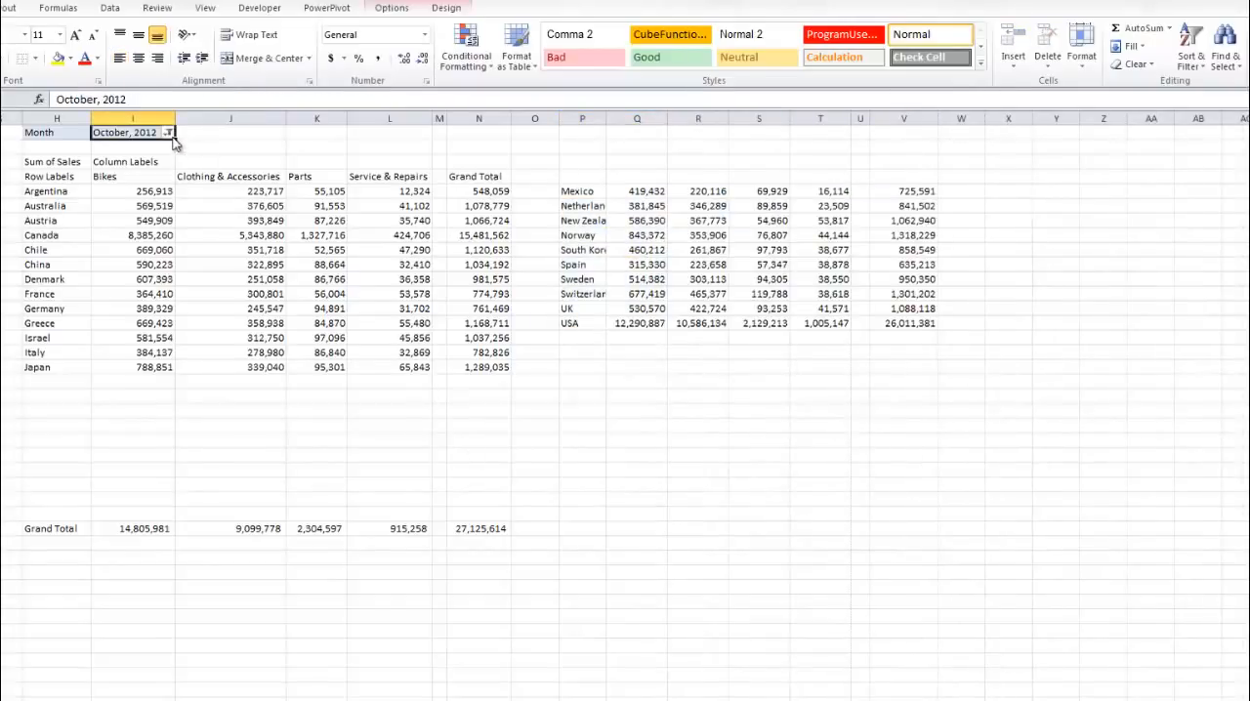
pyautogui.click(168, 132)
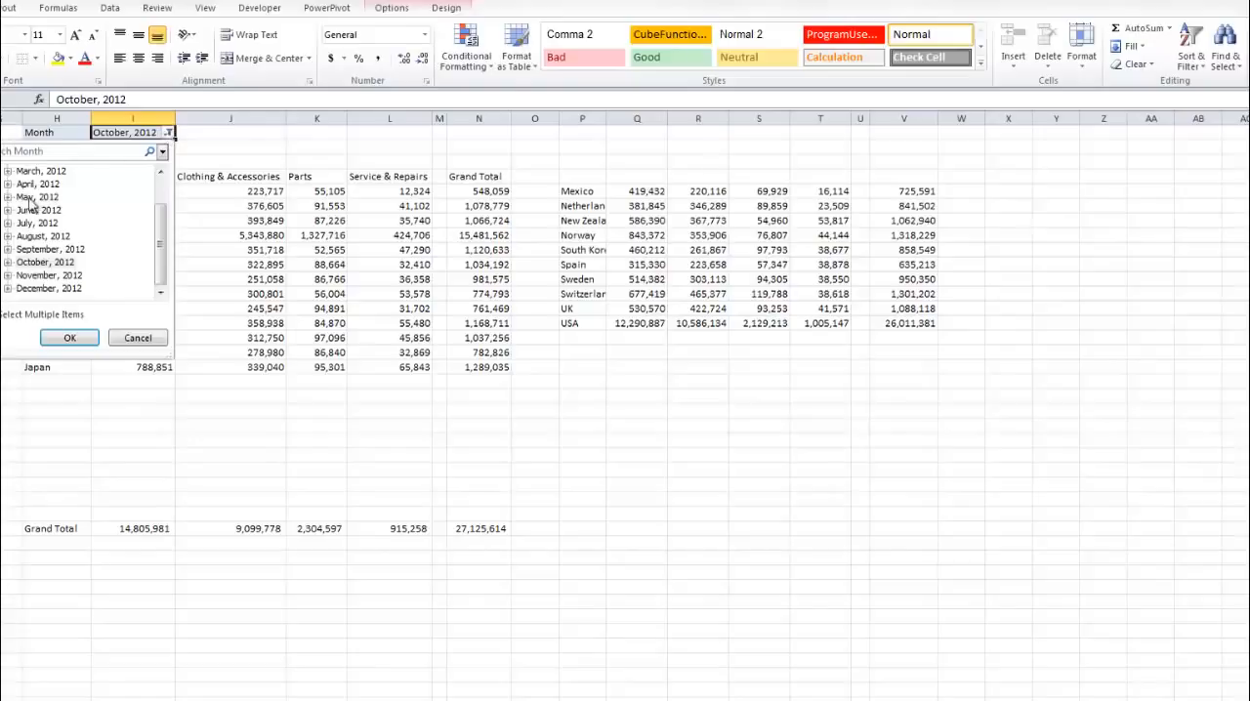
pyautogui.click(69, 337)
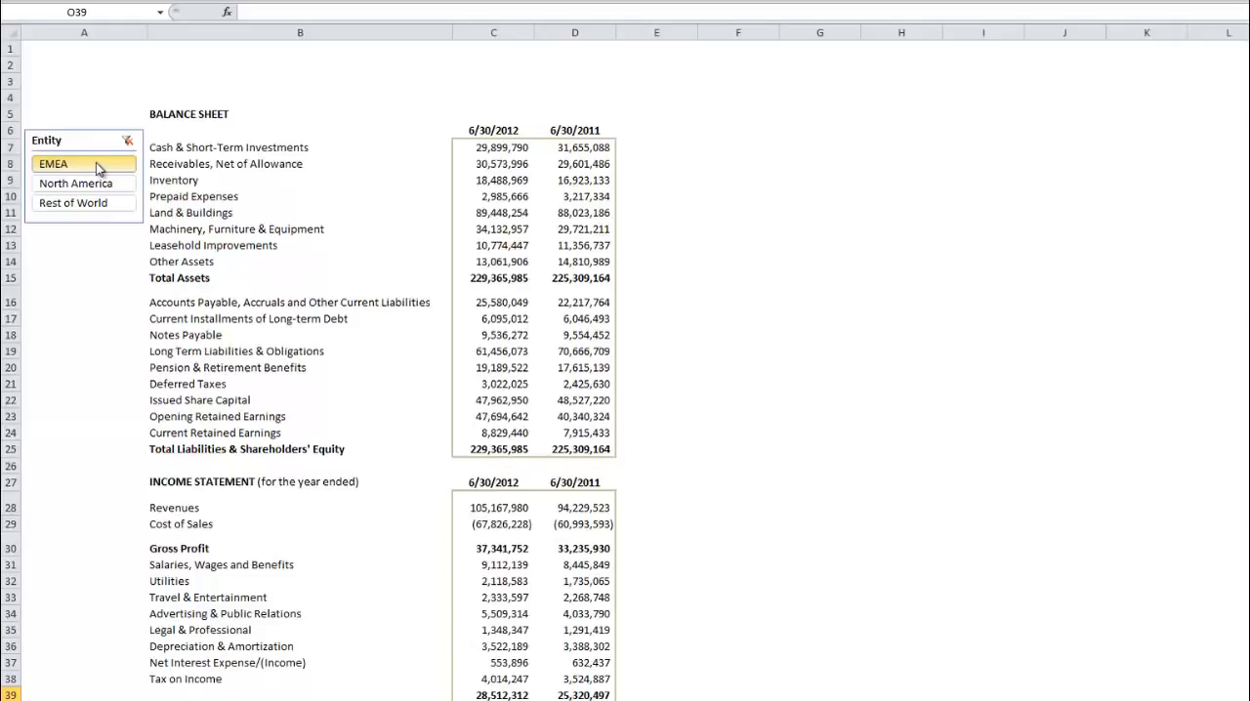
# Filter the Entity slicer to North America, then to Rest of World
pyautogui.click(75, 183)
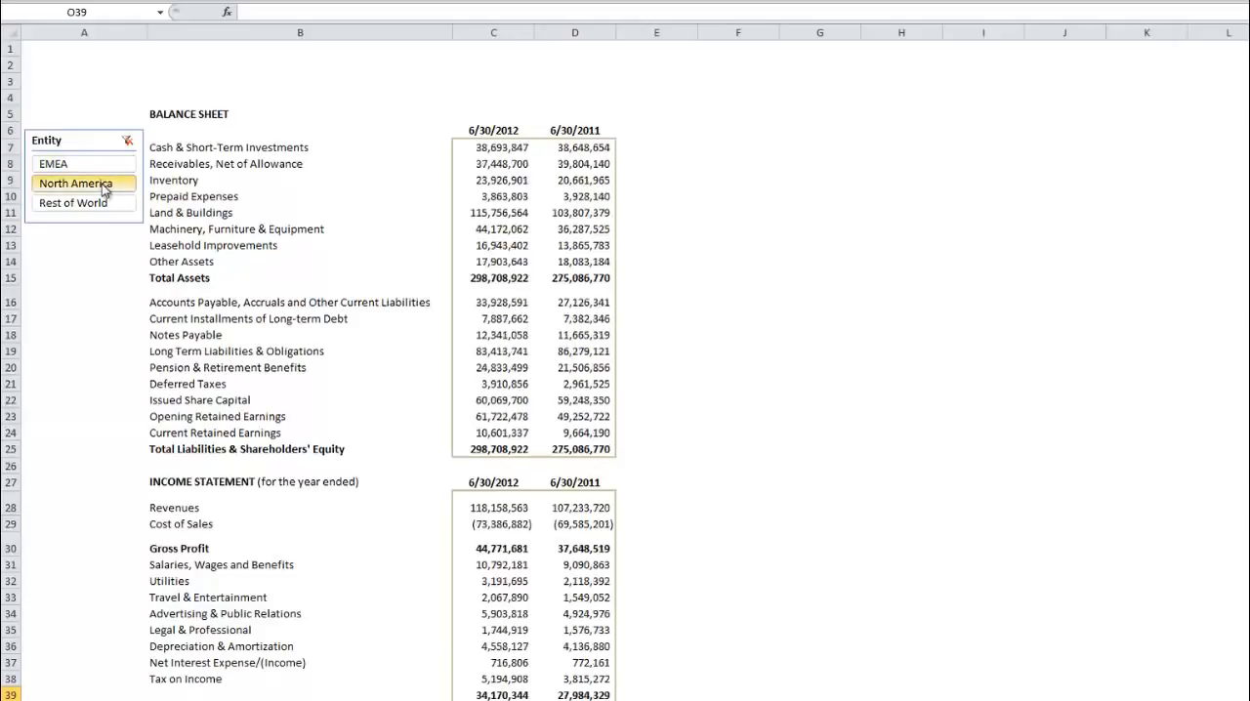
pyautogui.click(73, 202)
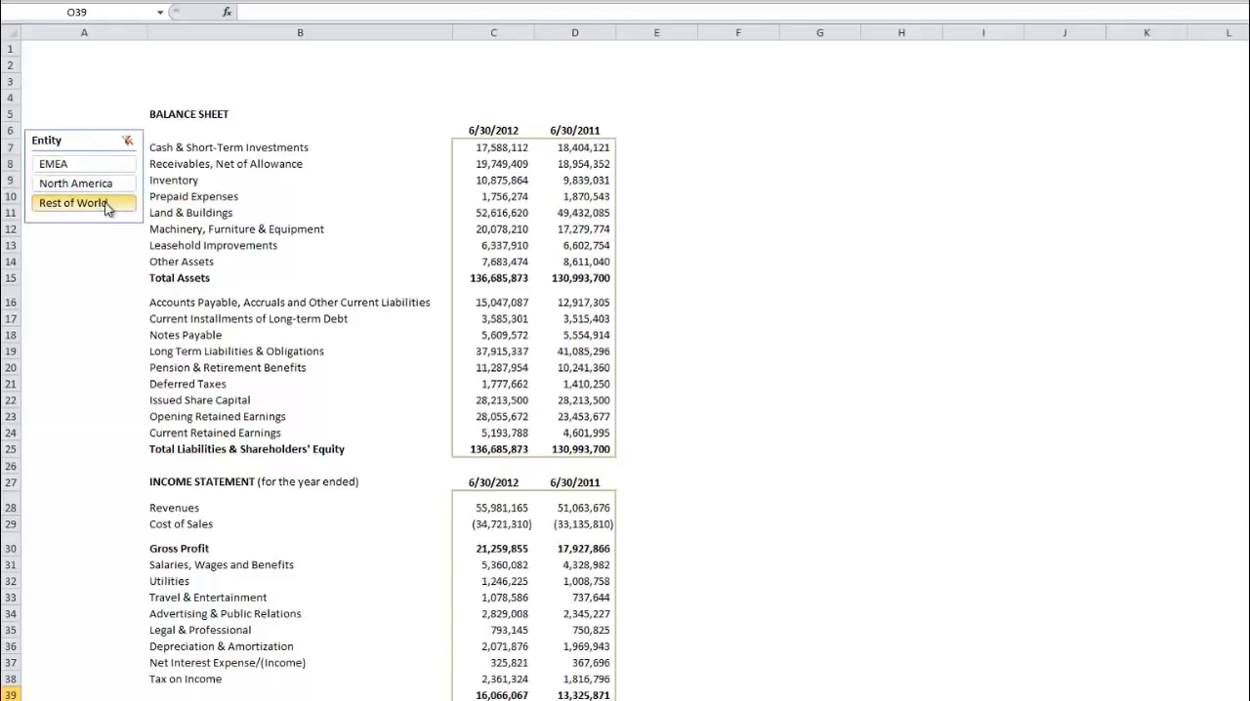